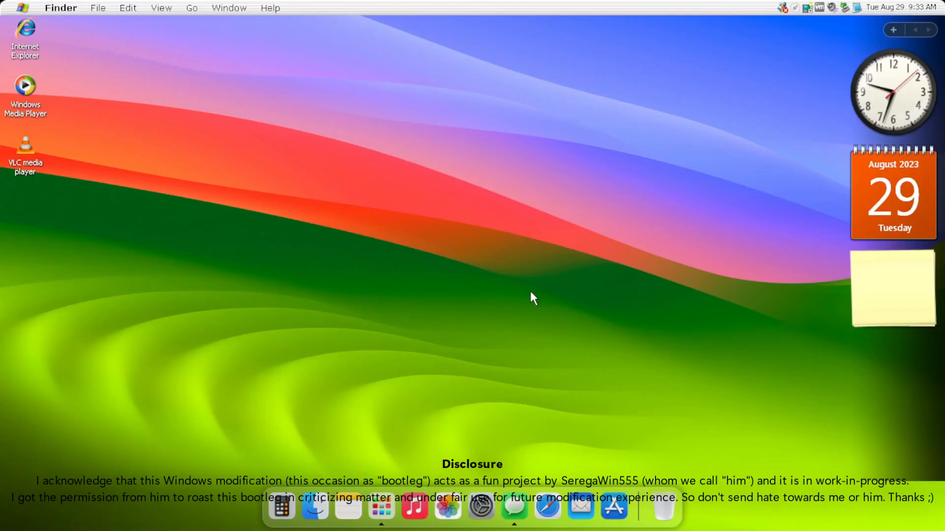
- Choose Partition 1 (C:) on Disk 0 as the Windows install location and continue
double_click(25, 91)
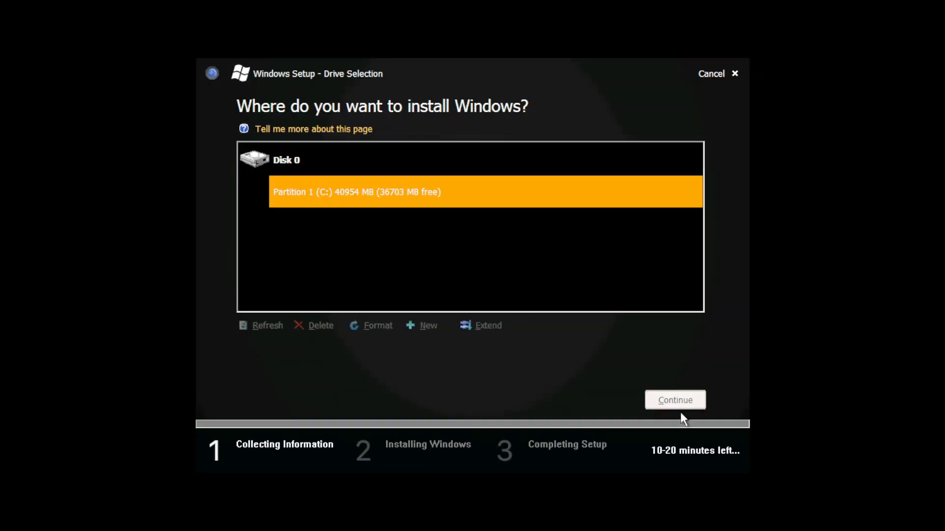
left_click(674, 400)
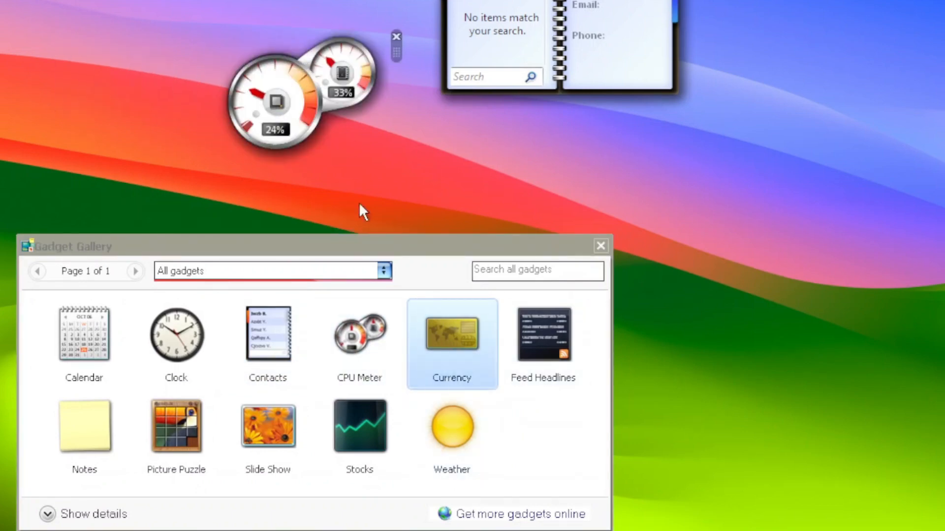
- Add the CPU Meter and Contacts gadgets from the Gadget Gallery to the desktop
left_click(49, 16)
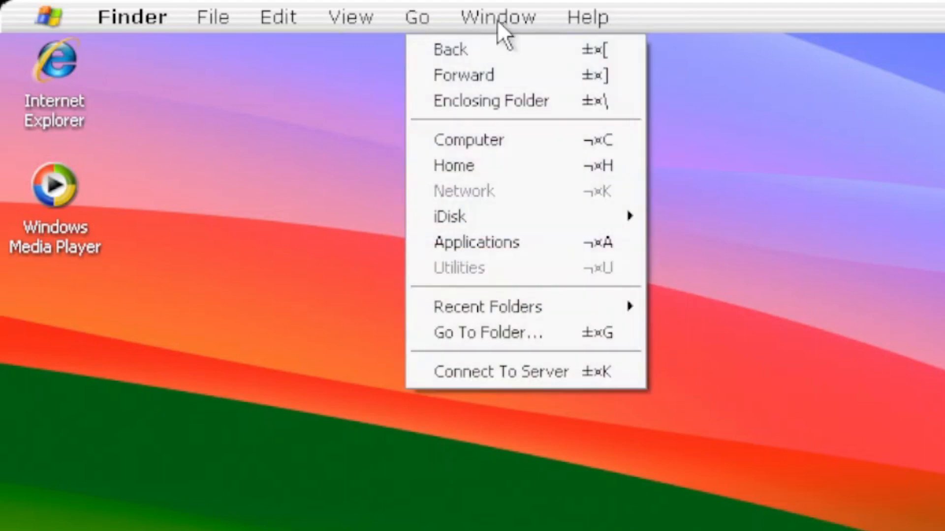
- Show the Go menu listing Computer, Home, Applications and Go To Folder
left_click(587, 17)
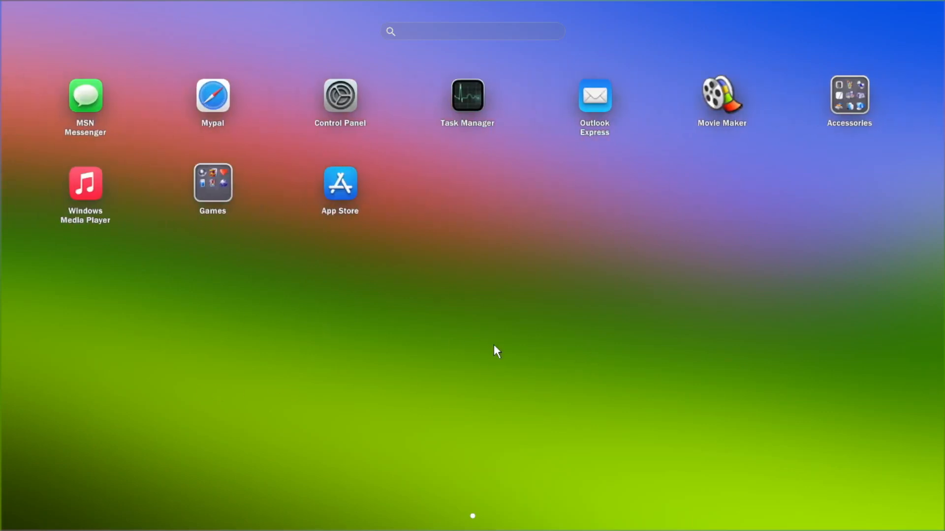
- Open Launchpad and search the installed apps for 'not' to find Notepad
left_click(849, 95)
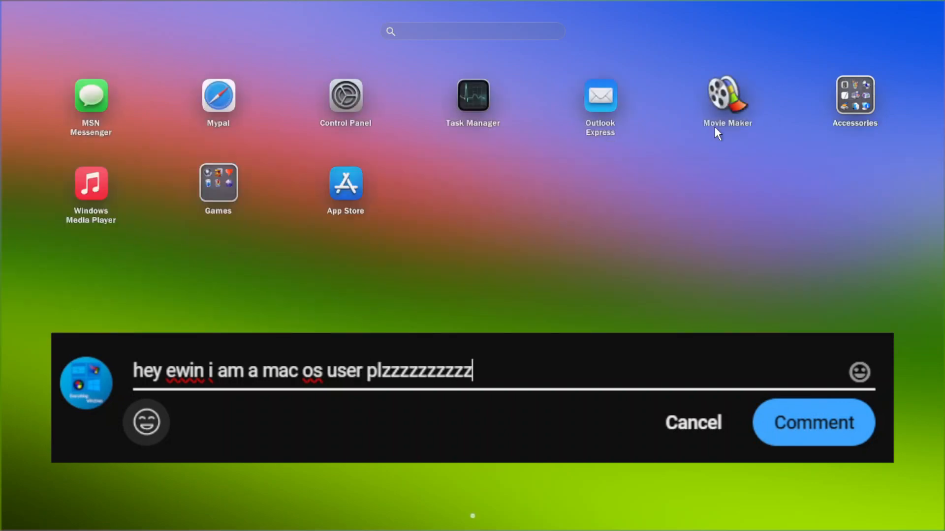
left_click(218, 183)
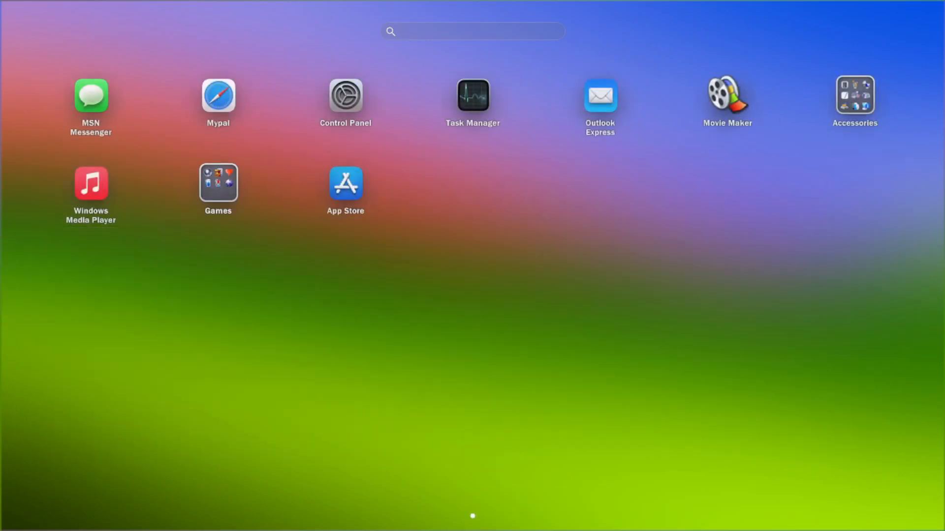
type("not")
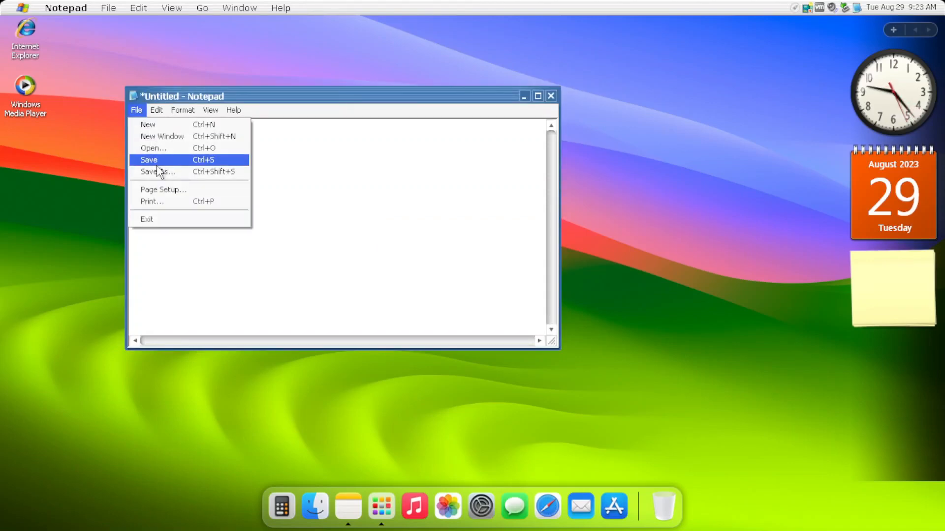
- Browse Save As locations Desktop and My Recent Documents, then cancel and close Notepad
left_click(158, 172)
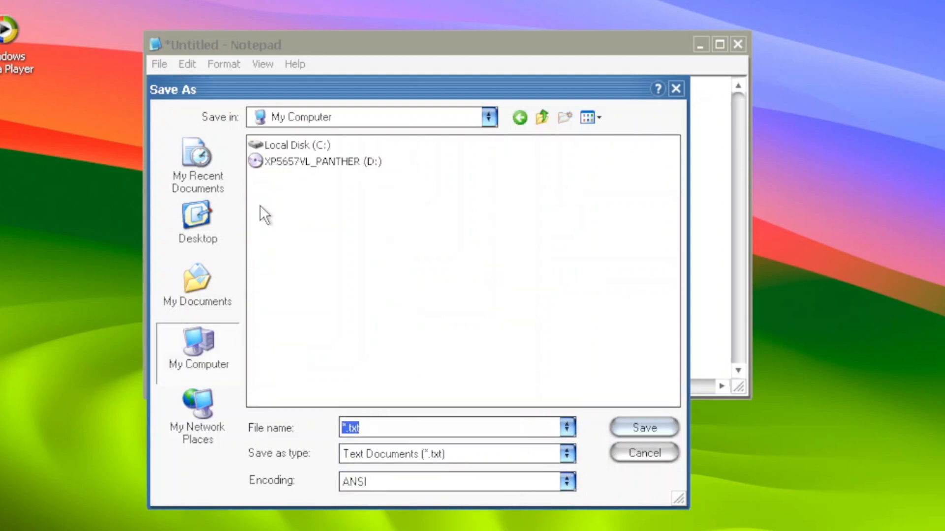
left_click(197, 217)
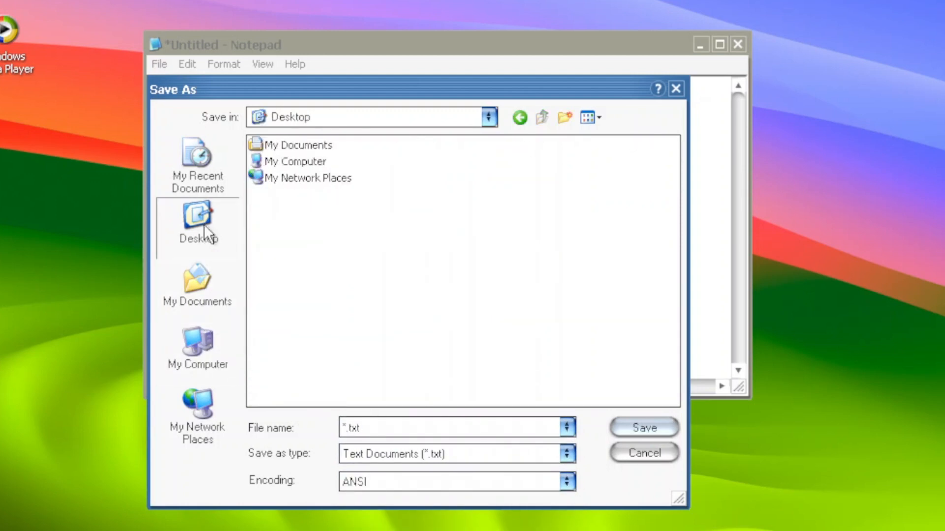
left_click(489, 117)
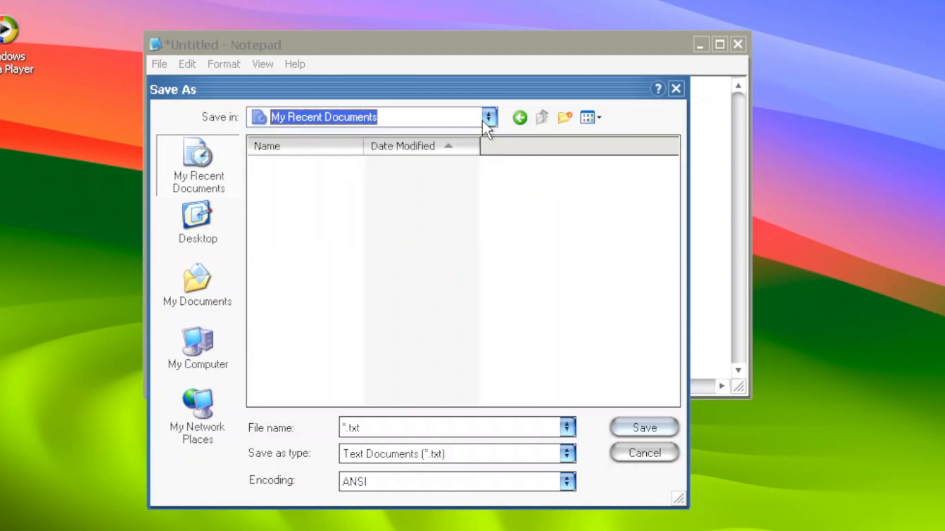
left_click(643, 452)
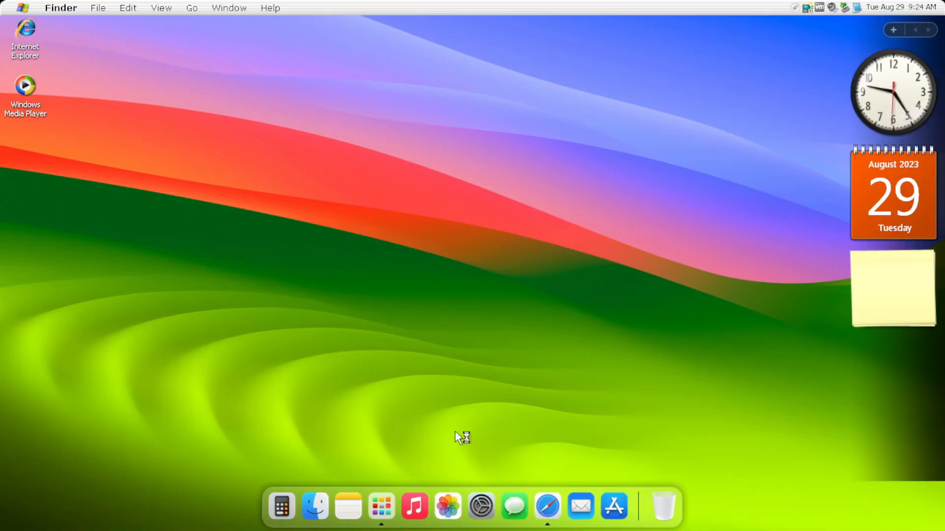
left_click(547, 506)
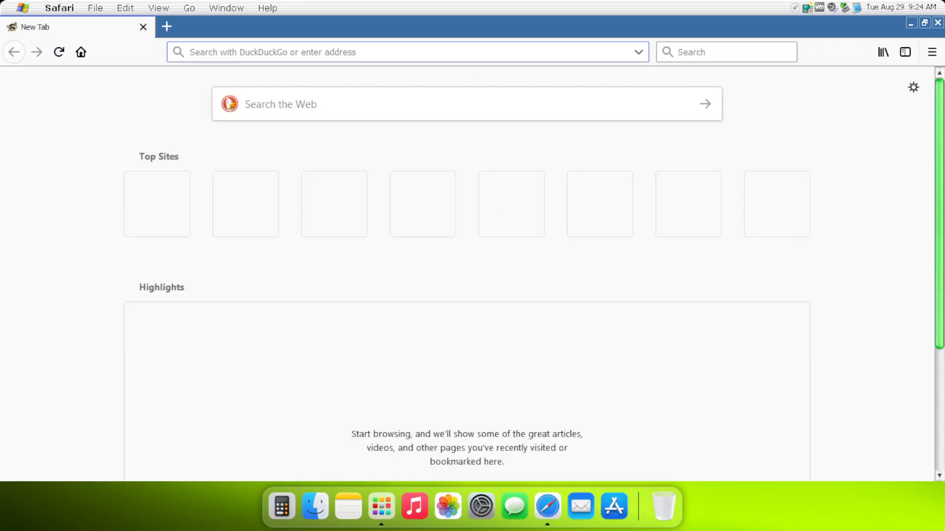
type("https://www.youtube.com/@Everything.Windows")
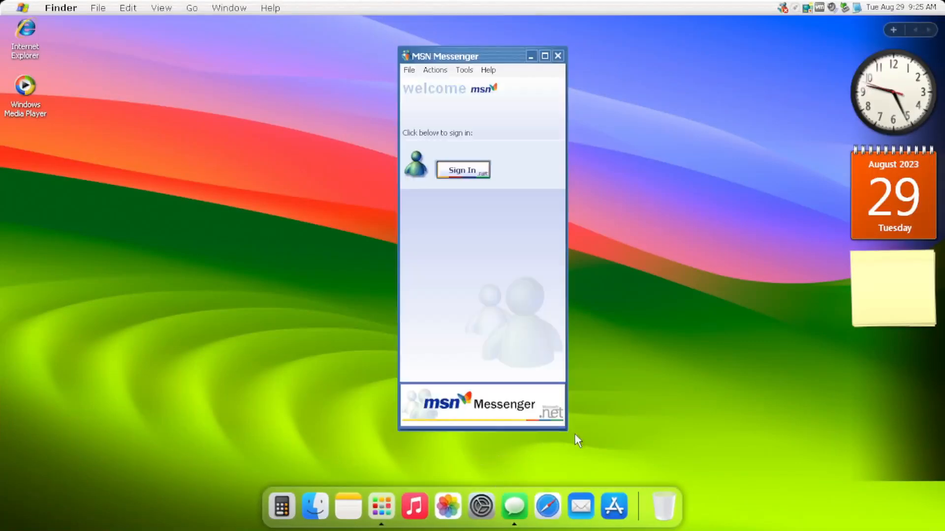
left_click(463, 169)
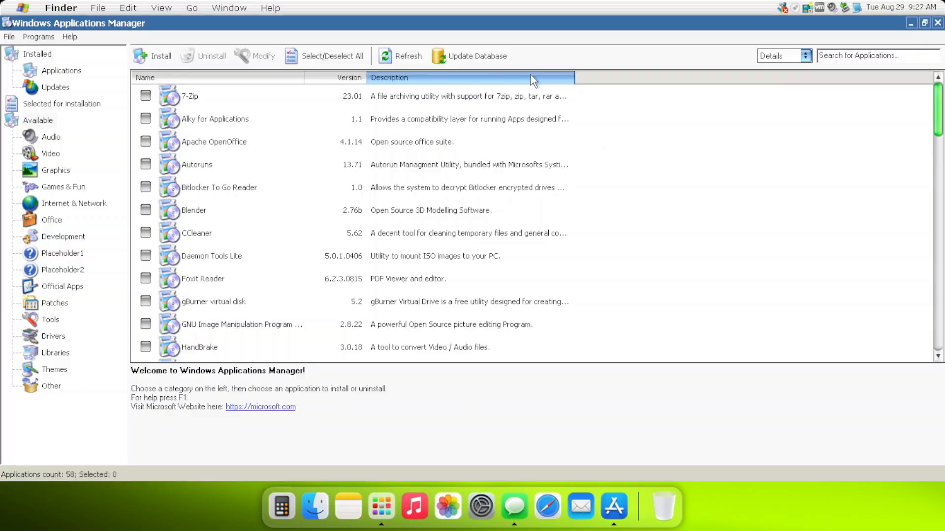
- Show WinRAR's package details: version 6.02, not installed, 2.96 MB
left_click(476, 56)
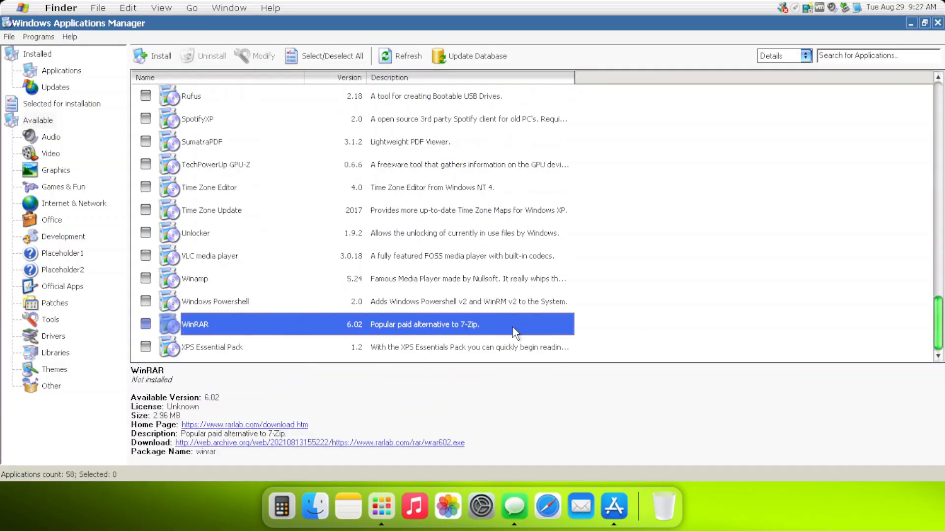
left_click(152, 56)
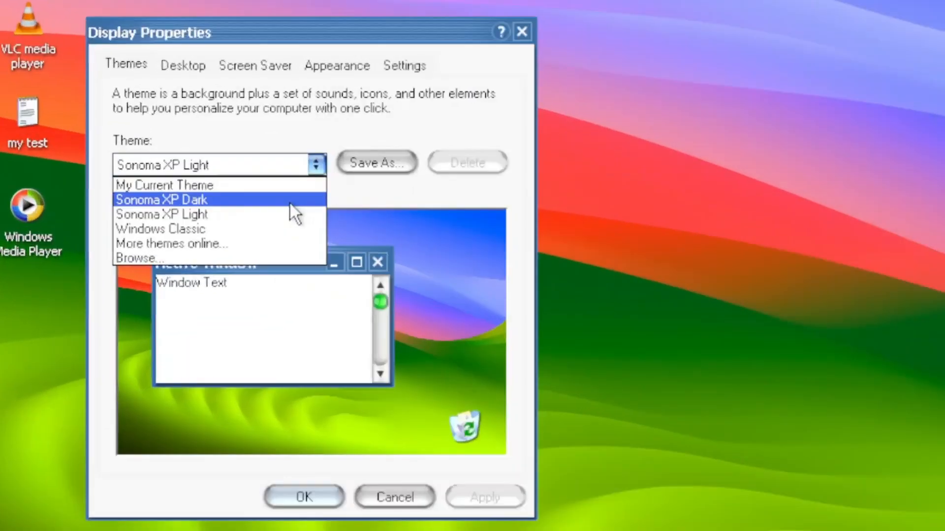
- Switch the display theme from Sonoma XP Light to Sonoma XP Dark
left_click(161, 199)
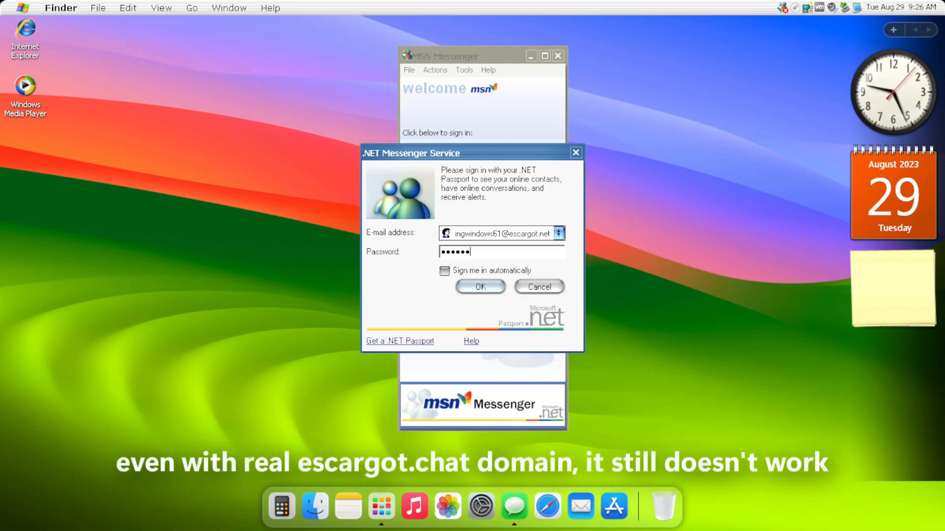
- Submit the entered e-mail and password to .NET Messenger Service sign-in
left_click(480, 286)
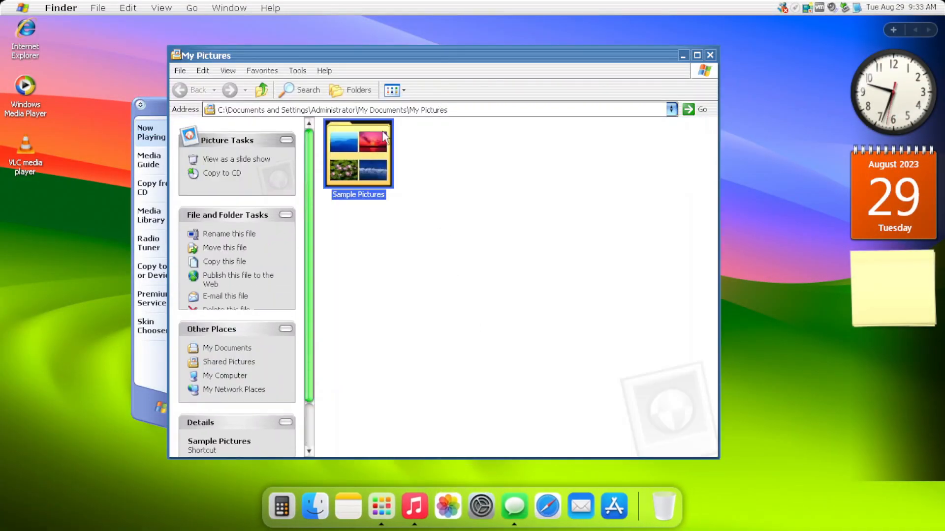
- Open the Sample Pictures folder from My Pictures
double_click(357, 153)
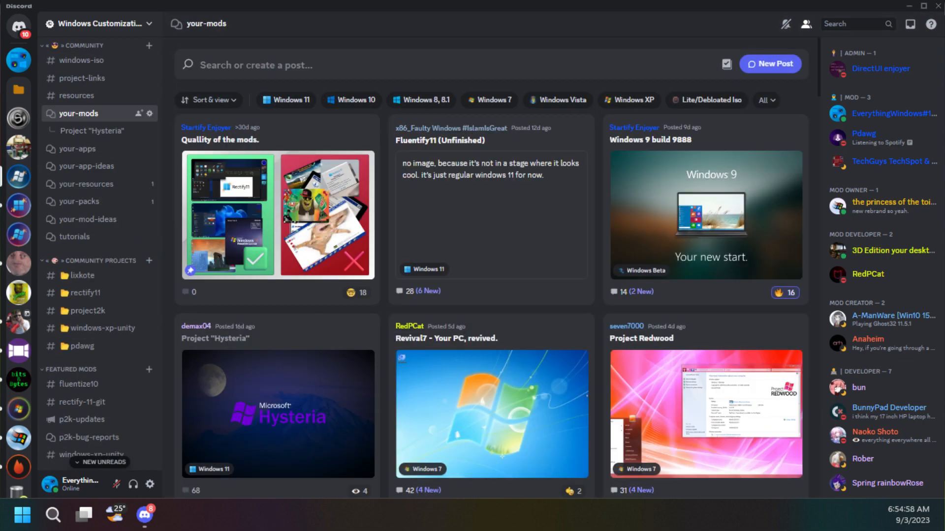
- Open the your-mods forum channel in the Windows Customization Discord server
left_click(94, 181)
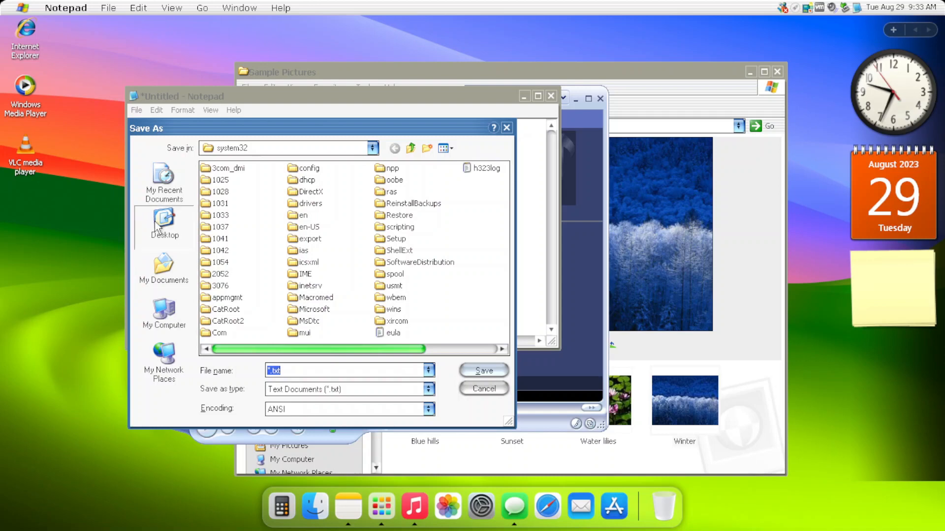
- Switch the Save As destination from system32 to the Desktop via the Places bar
left_click(163, 223)
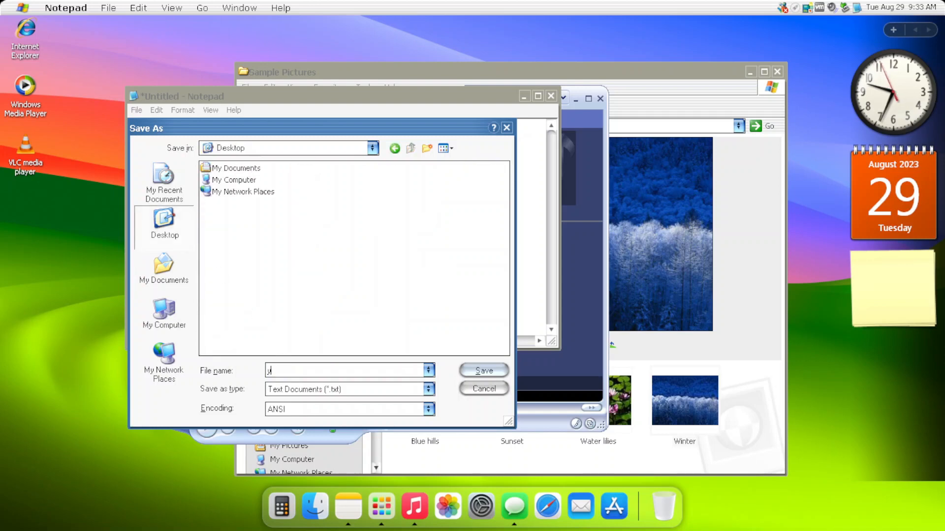